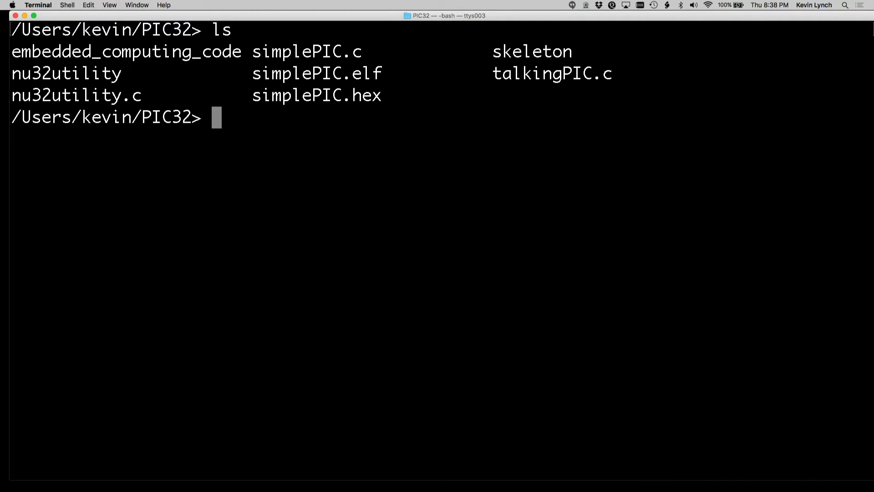
- Enter the skeleton folder and begin the 'emacs Makefile' command
text(cd skele)
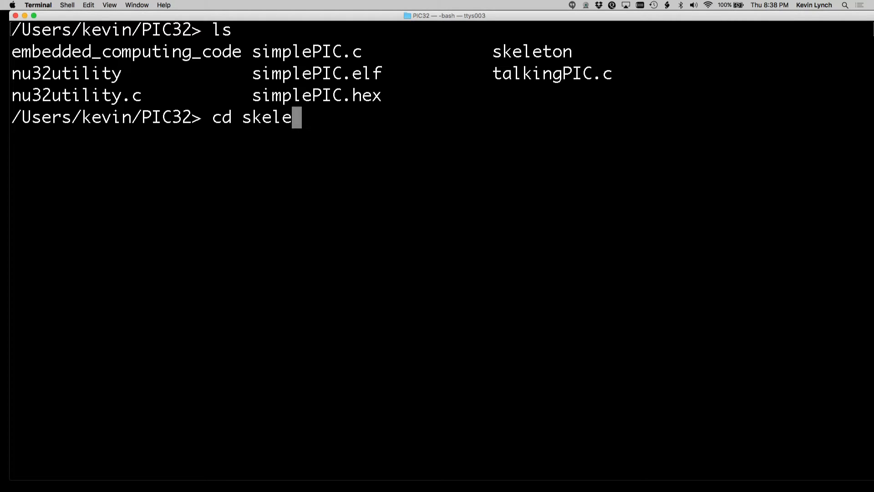
key(Return)
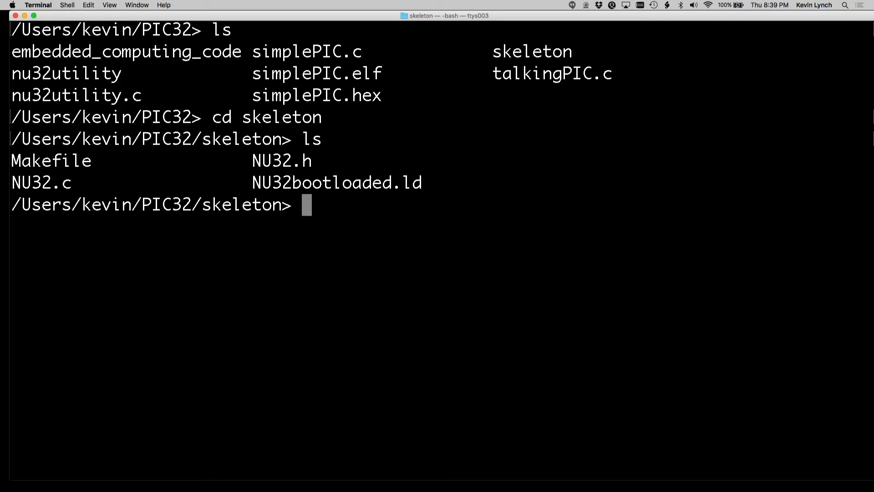
text(emac)
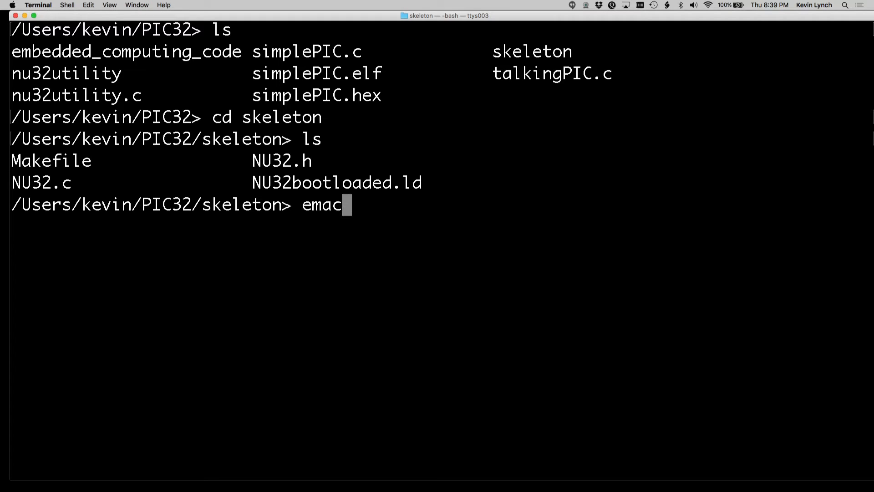
text(s Makefi)
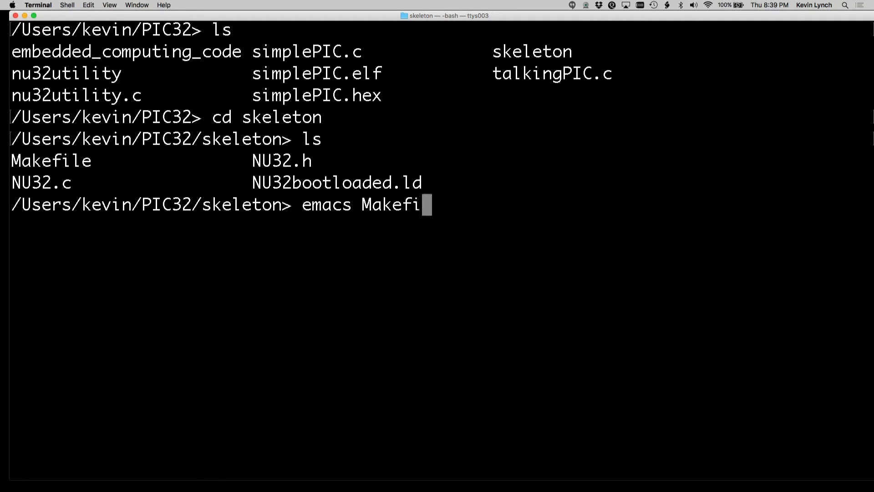
key(Return)
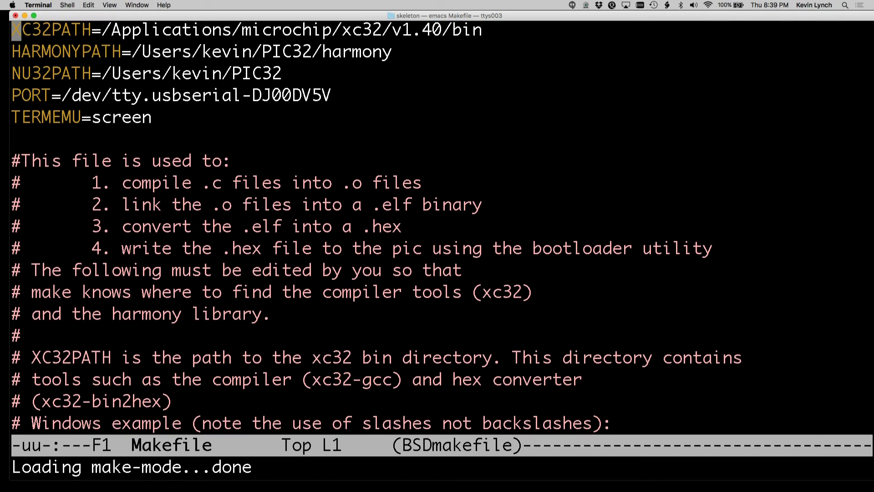
key(down)
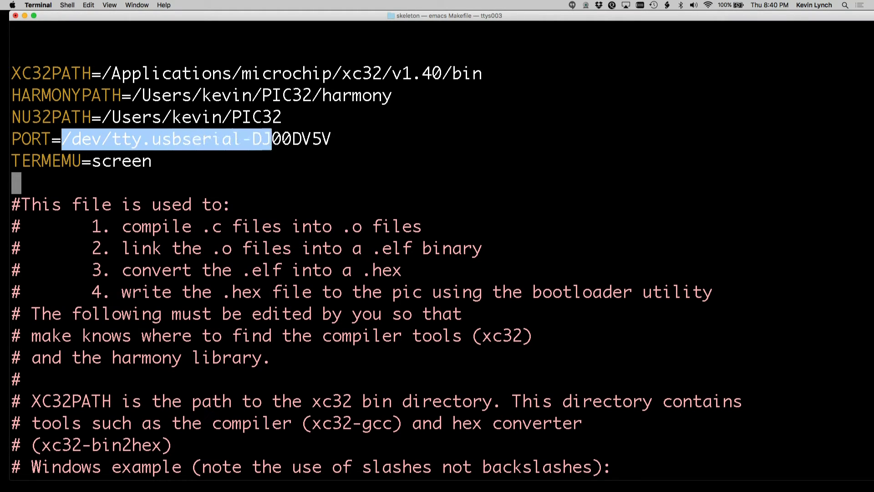
drag(272, 138, 330, 138)
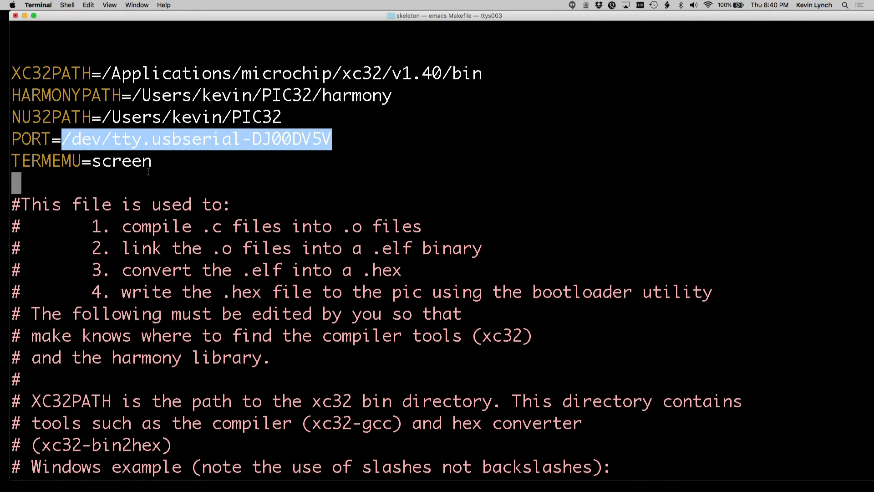
click(147, 178)
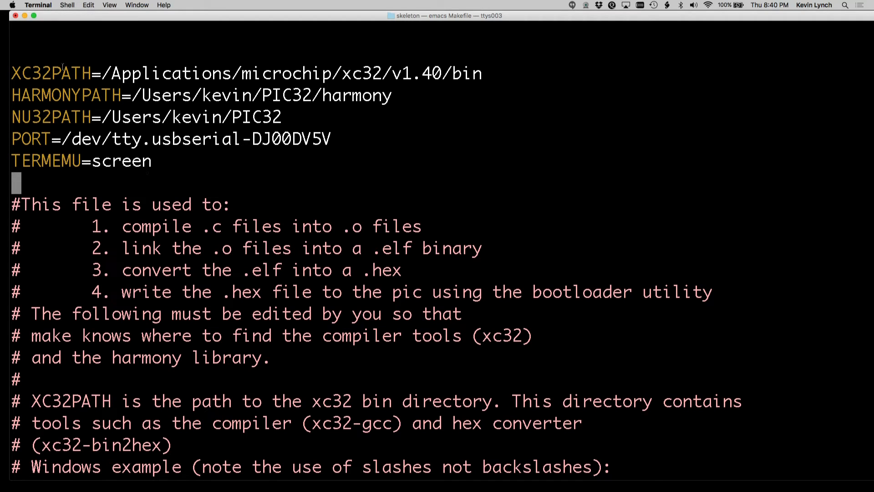
drag(61, 72, 151, 161)
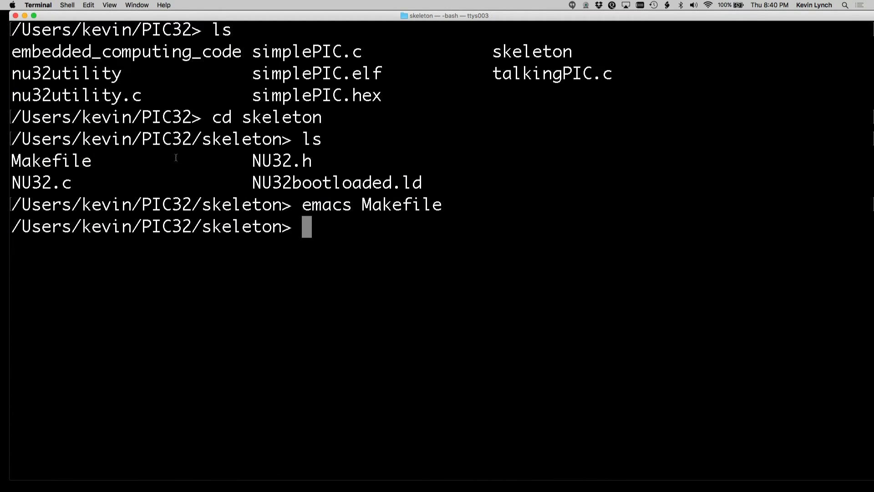
- Return to the parent PIC32 folder and create a talkingPIC folder
text(cd ..)
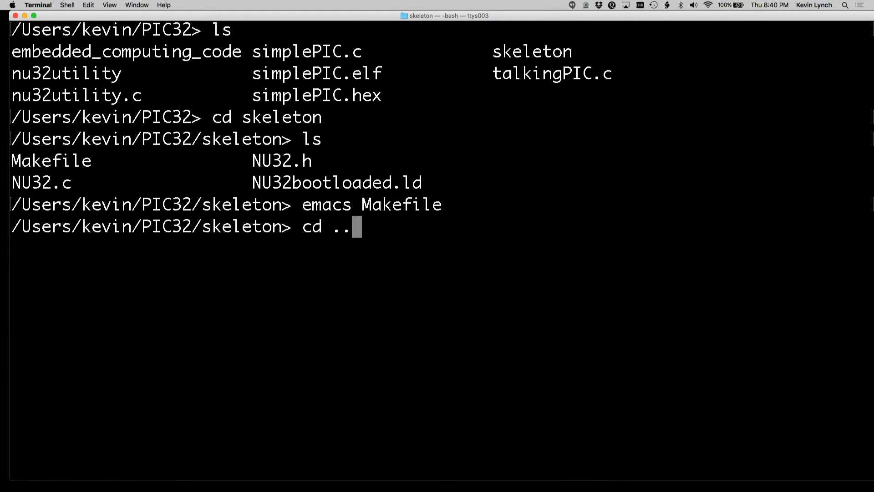
key(Return)
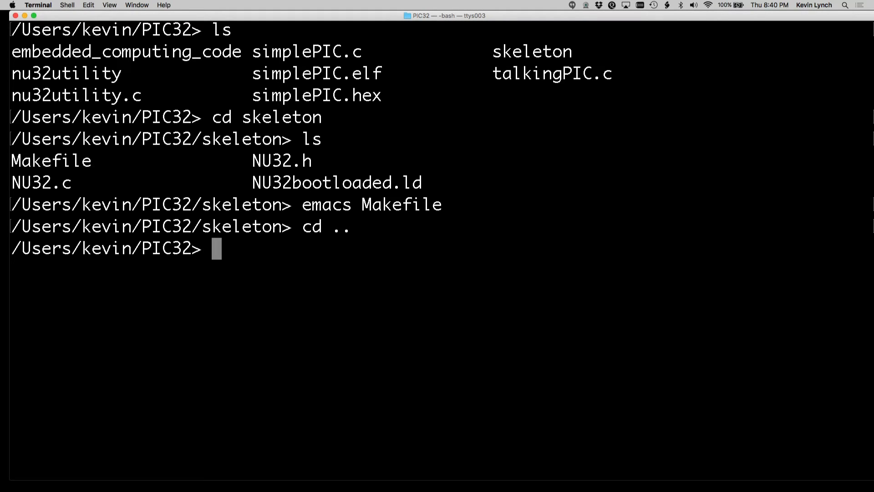
text(mkdir)
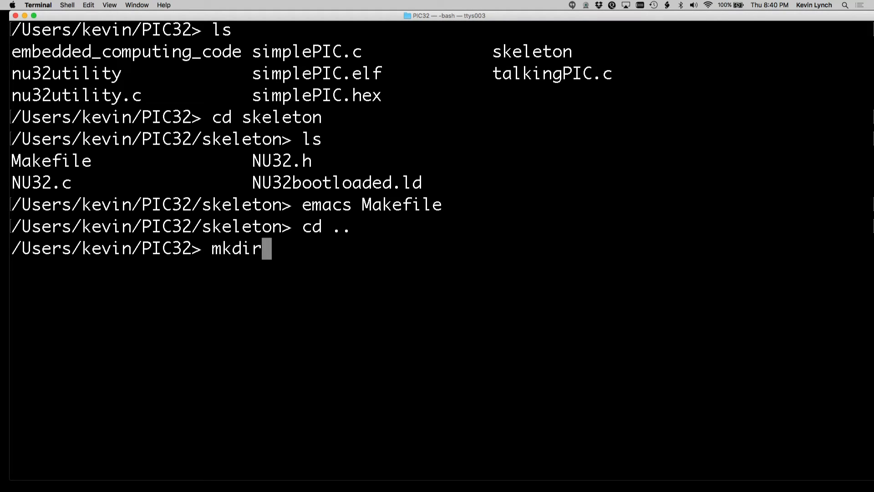
text(talkingPIC)
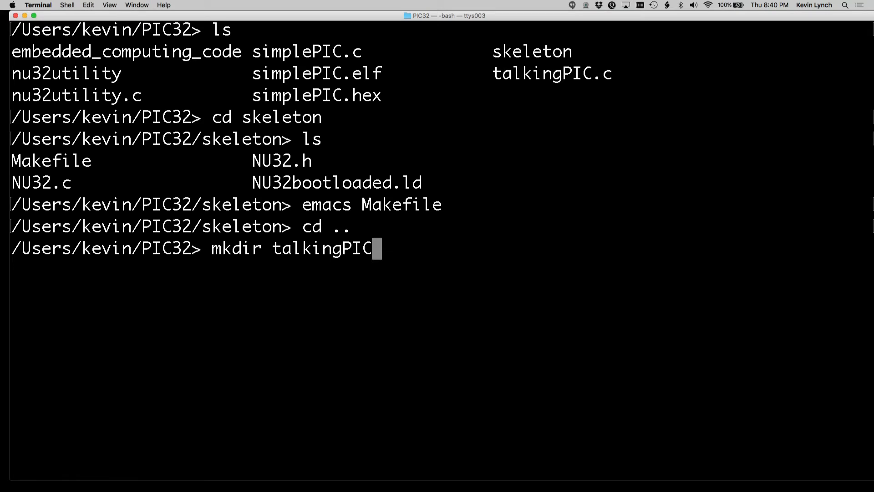
key(Return)
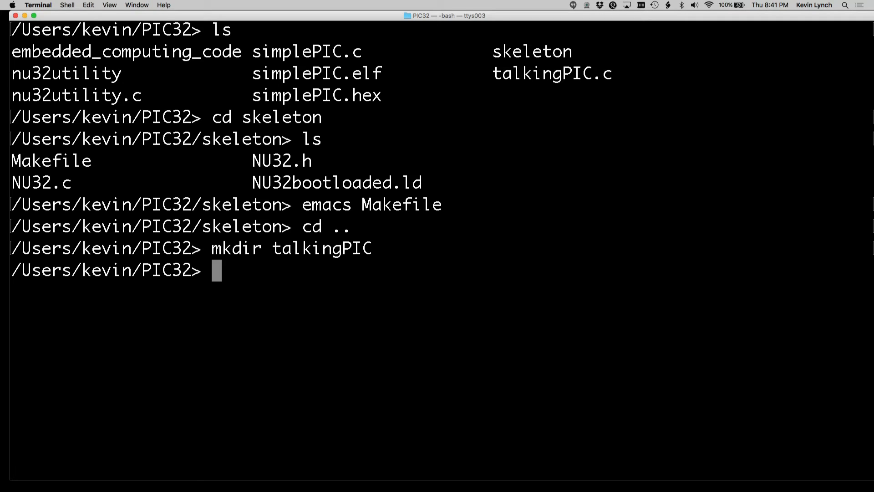
- Copy all skeleton files into the talkingPIC folder
text(cp)
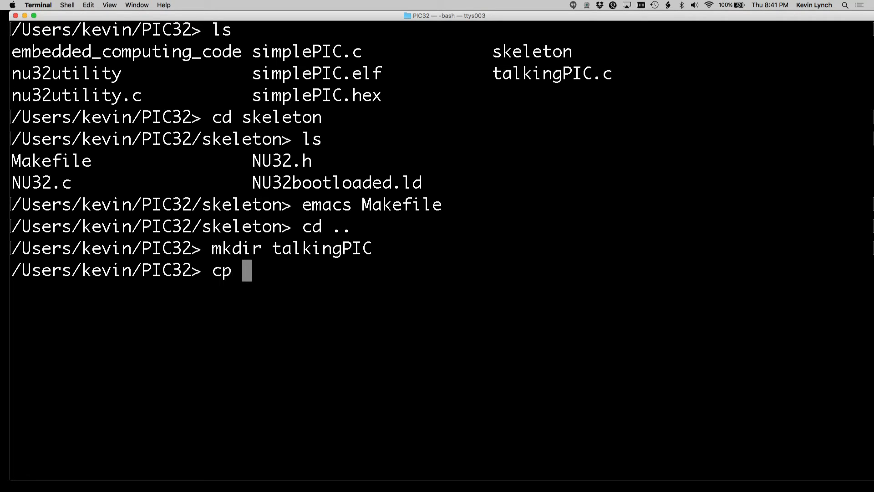
text(s)
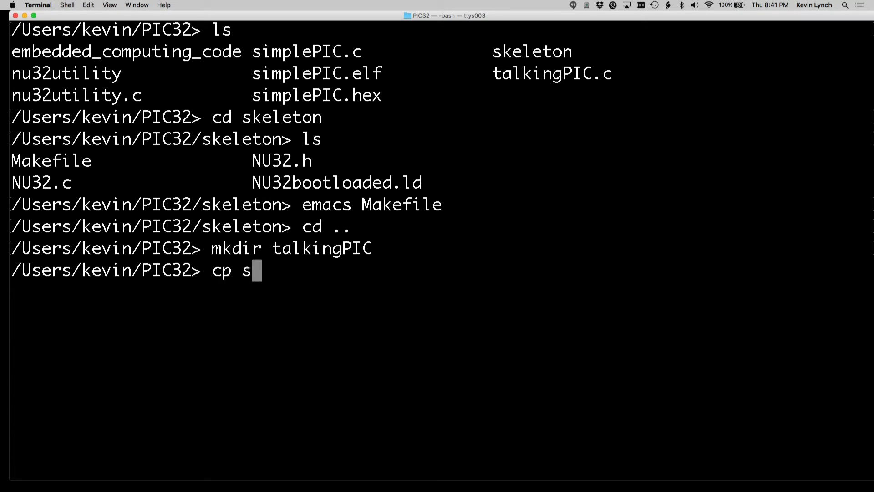
text(keleton/*)
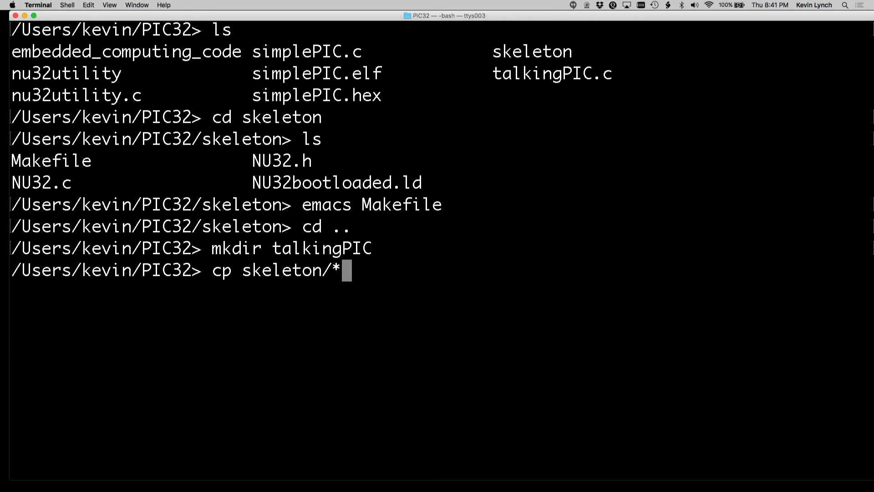
text(talkingPIC)
text(ls talk)
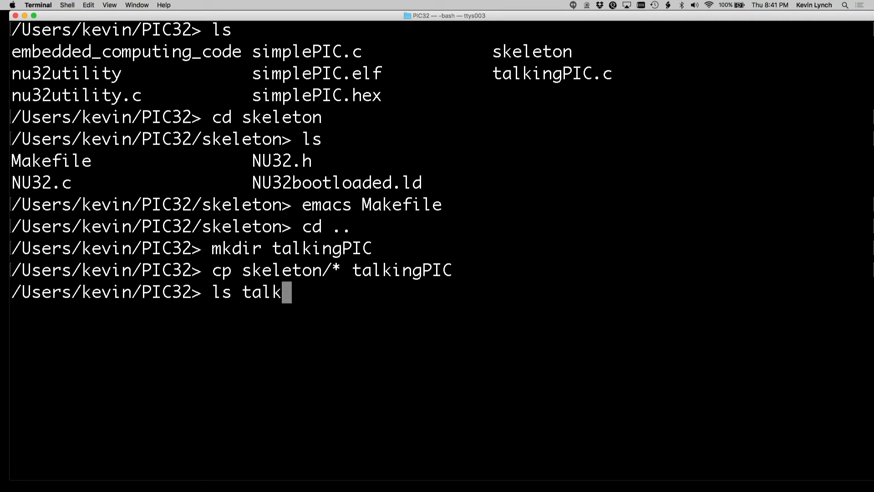
key(Return)
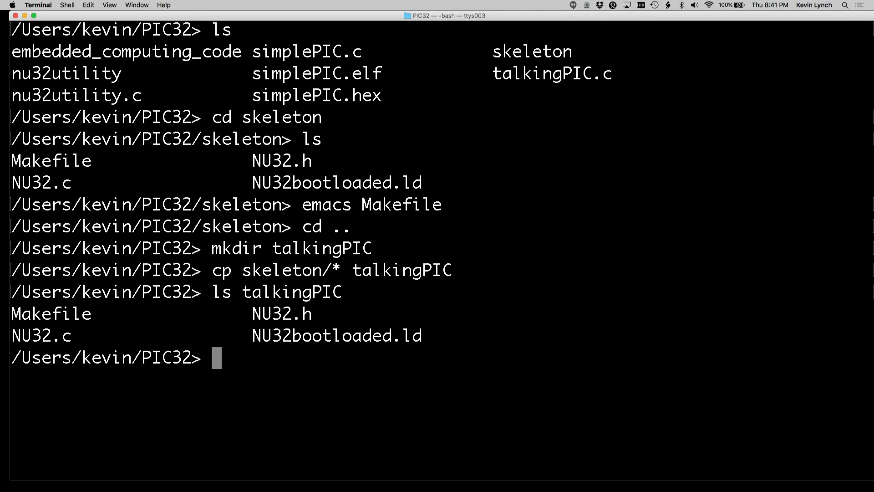
- Copy talkingPIC.c into the talkingPIC folder
text(cp talking)
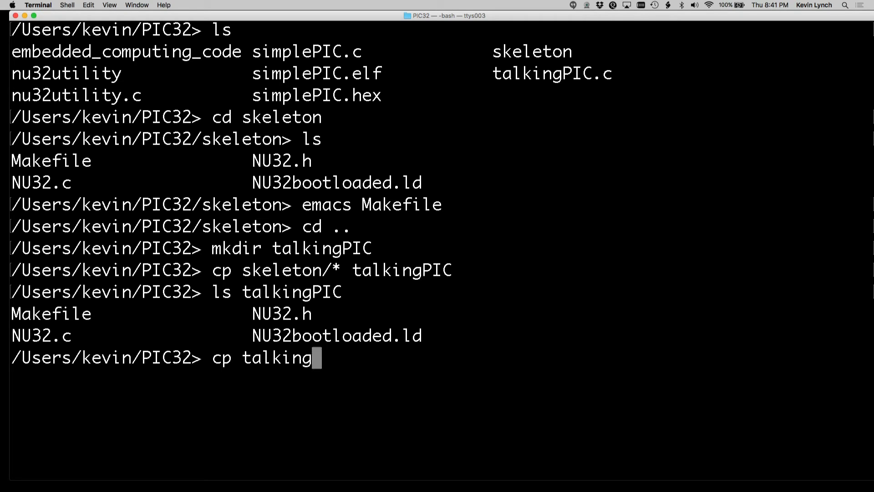
text(PIC.c)
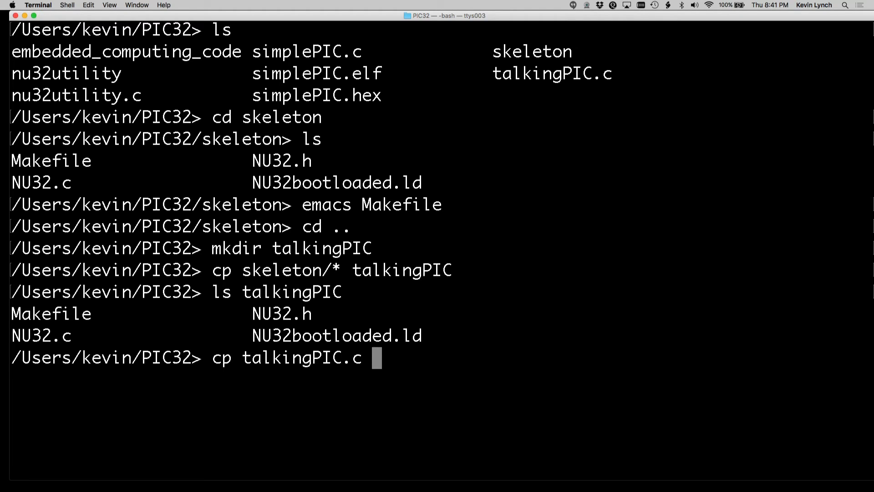
text(talk)
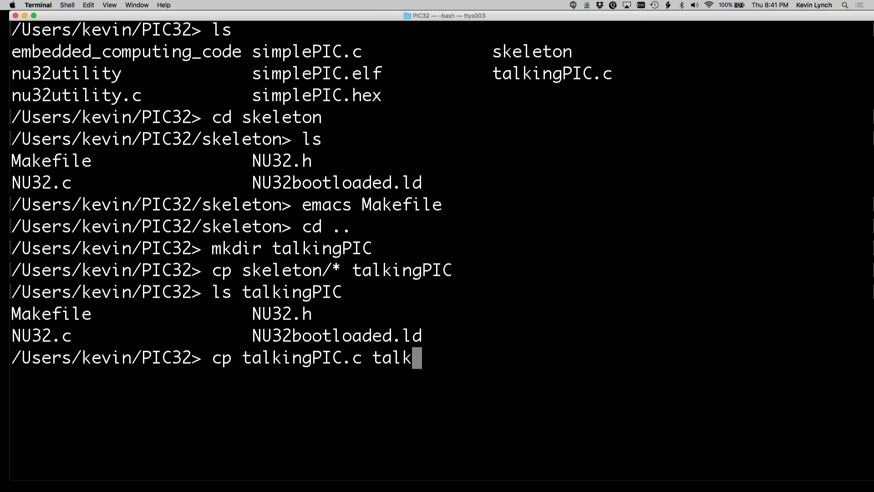
key(Return)
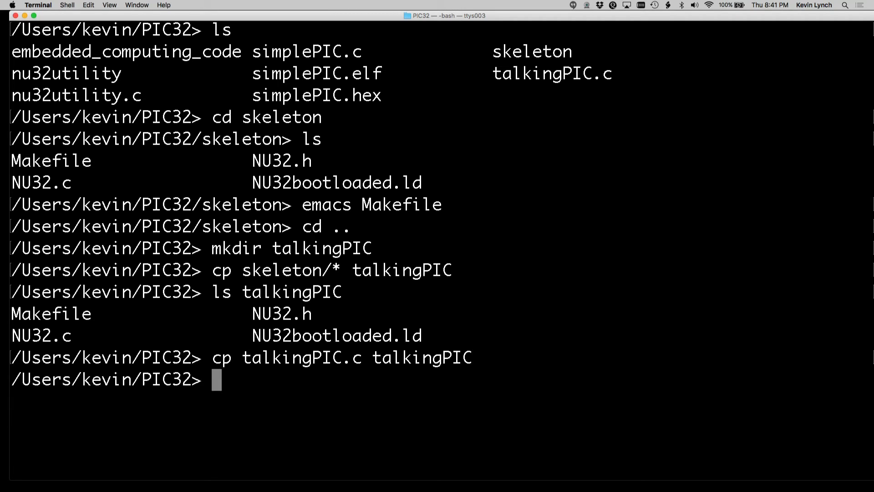
text(cd ta)
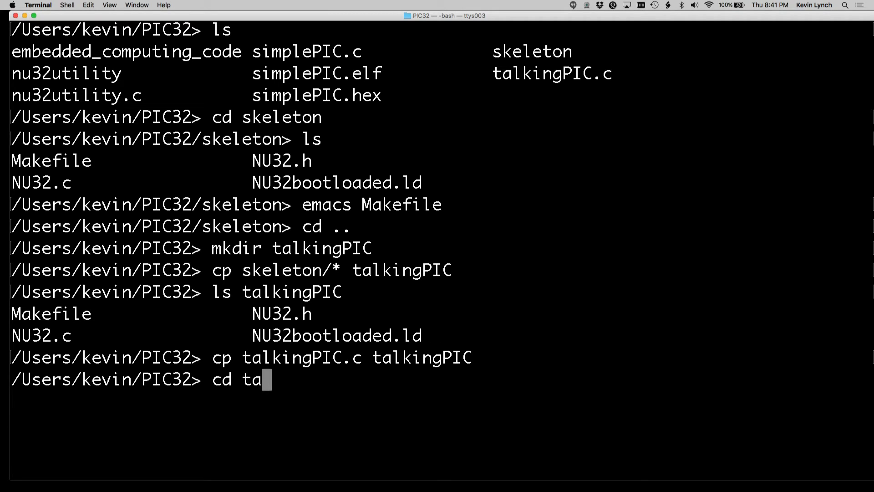
- Enter talkingPIC and list Makefile, NU32.c, NU32.h, NU32bootloaded.ld and talkingPIC.c
key(Return)
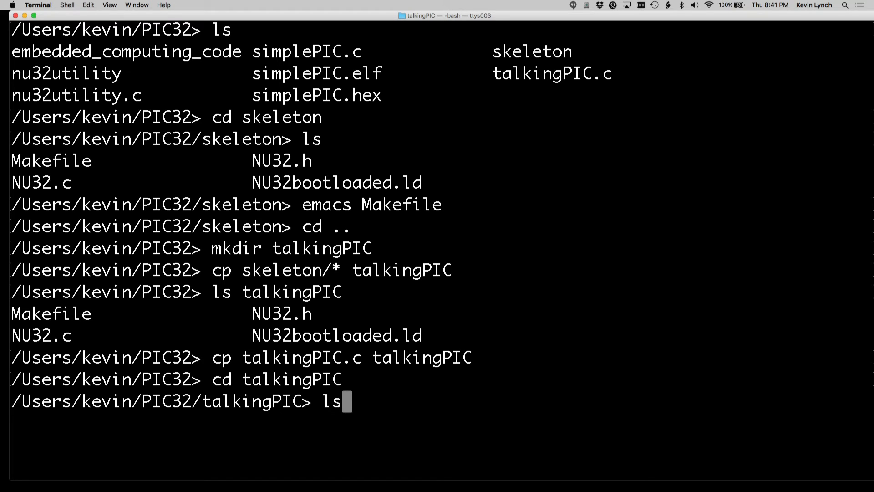
key(Return)
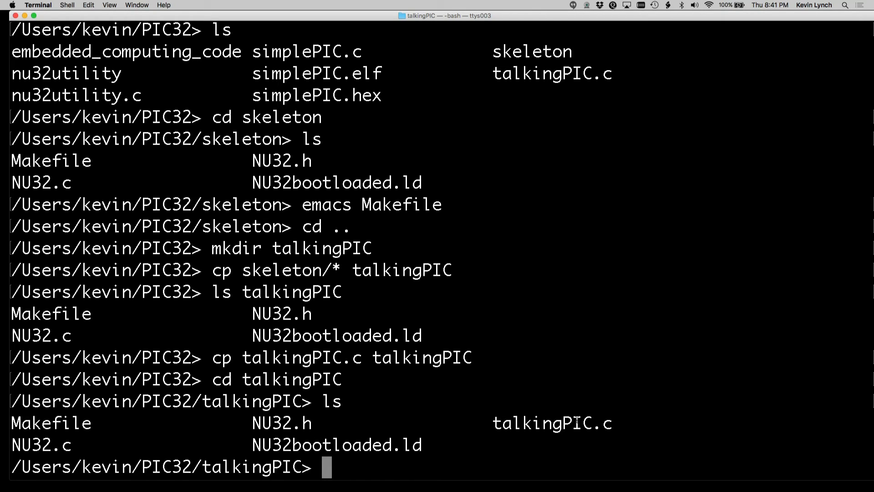
mouse_move(556, 414)
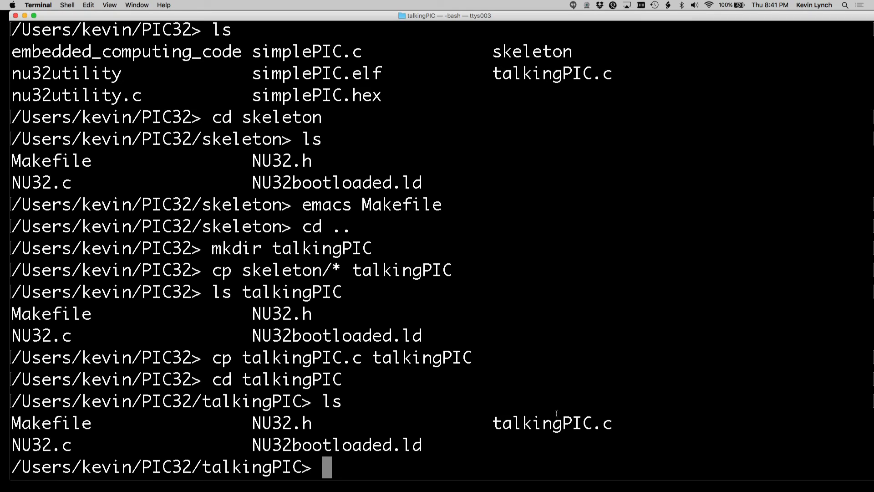
mouse_move(537, 405)
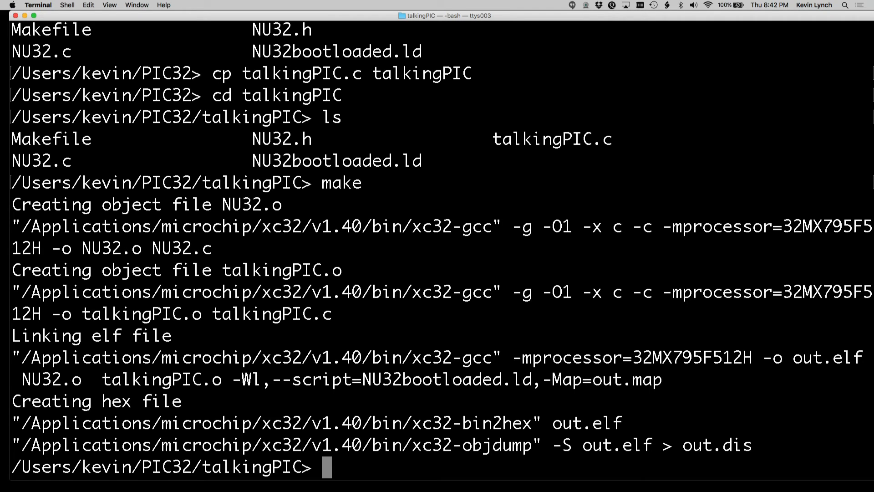
- Compile and flash out.hex onto the NU32 board using make
text(make write)
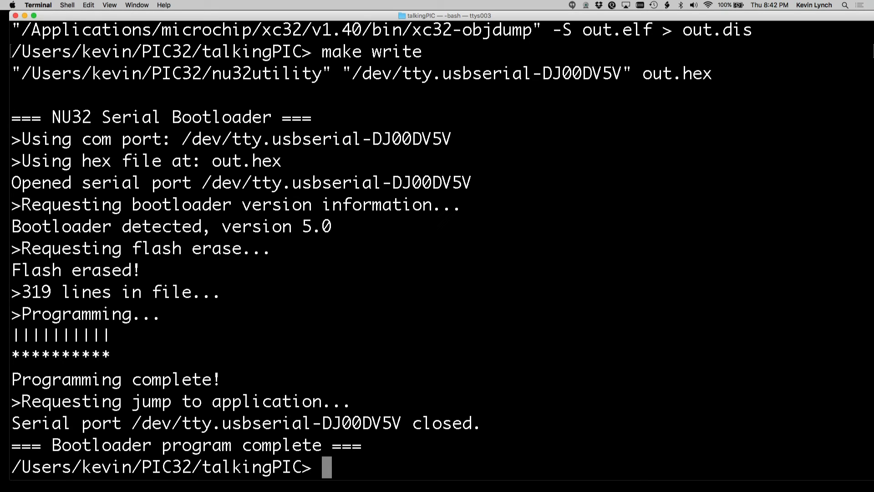
text(make s)
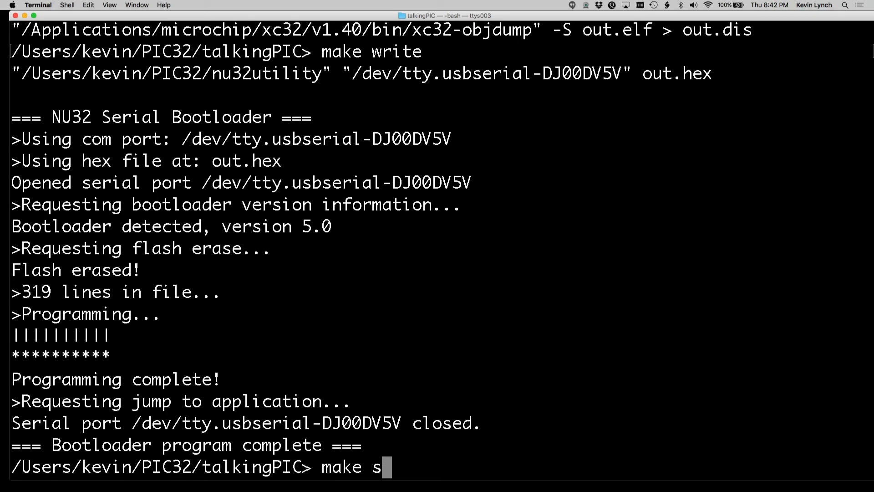
text(creen)
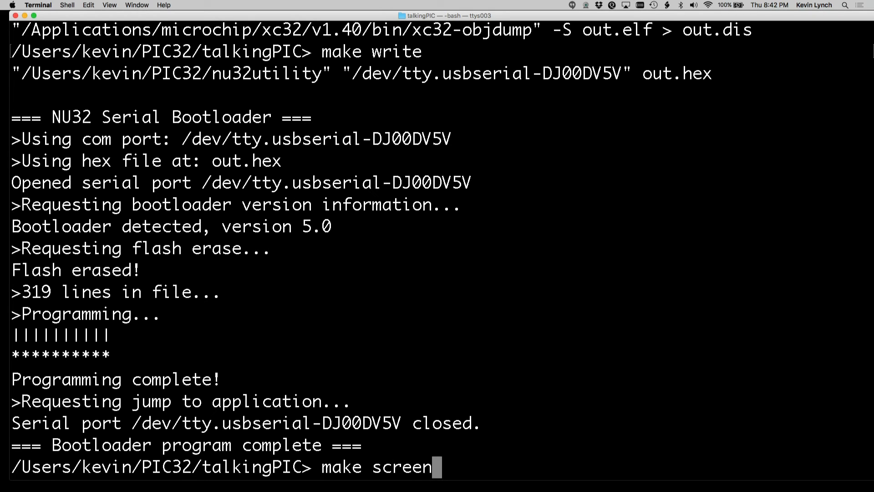
- Open the make screen serial session and send 'hello' and 'goodbye' to the PIC32
key(Return)
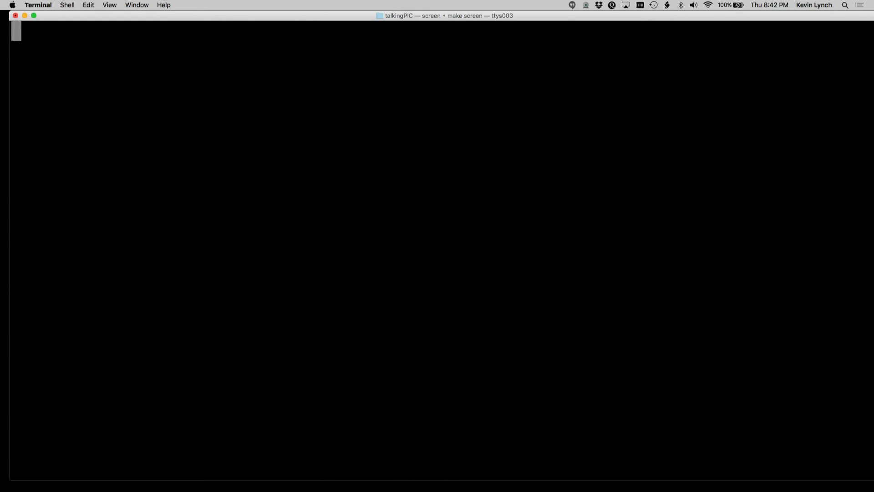
text(hello)
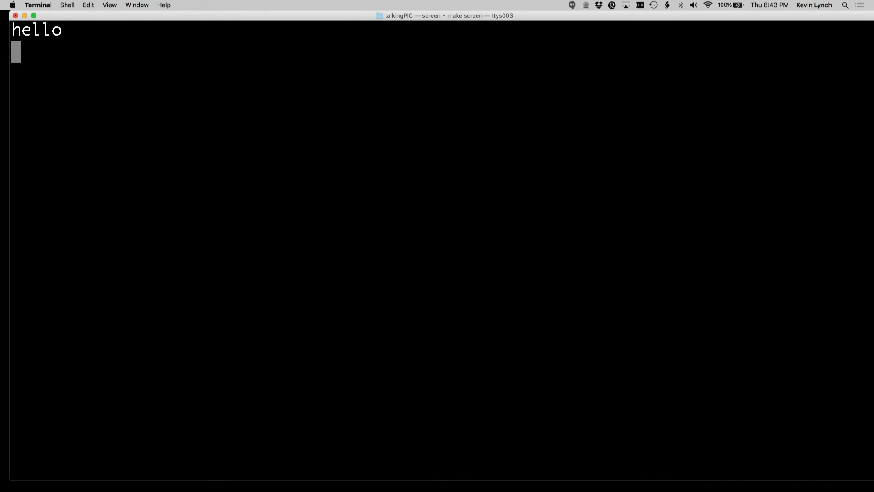
text(goodbye)
text(ls)
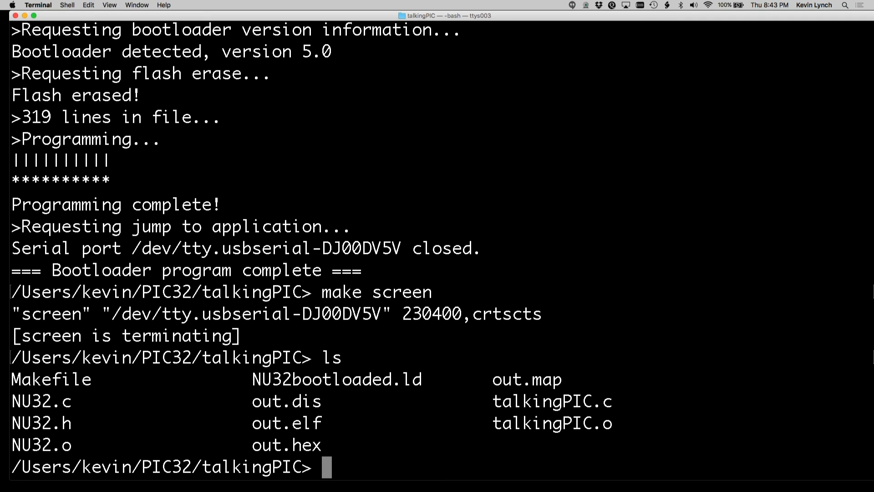
- Go back to the PIC32 folder and create a NewProject folder
text(cd ..)
text(ls)
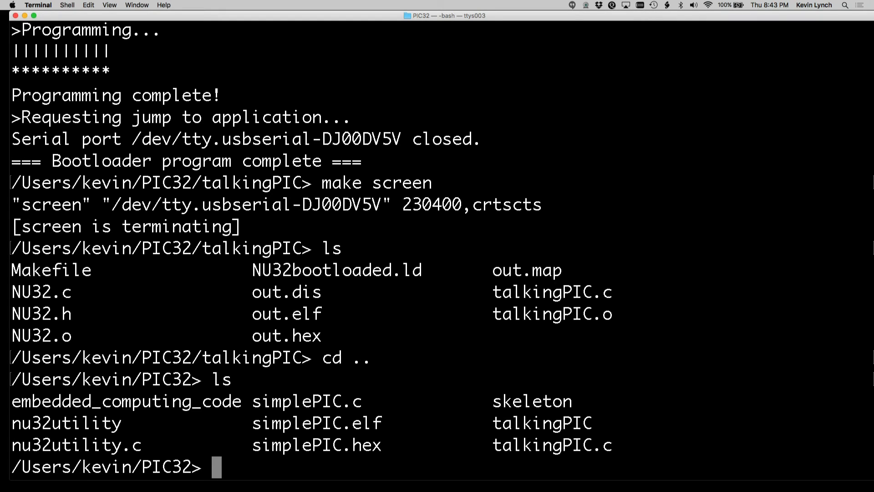
text(md)
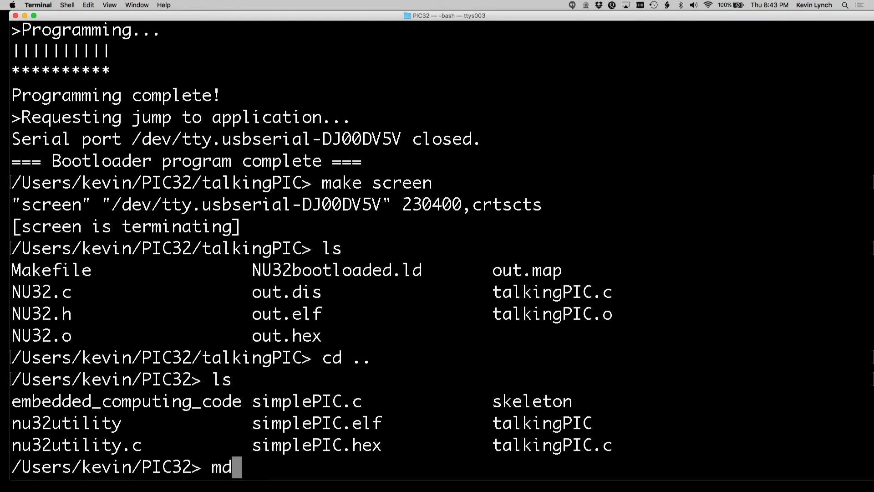
text(kir N)
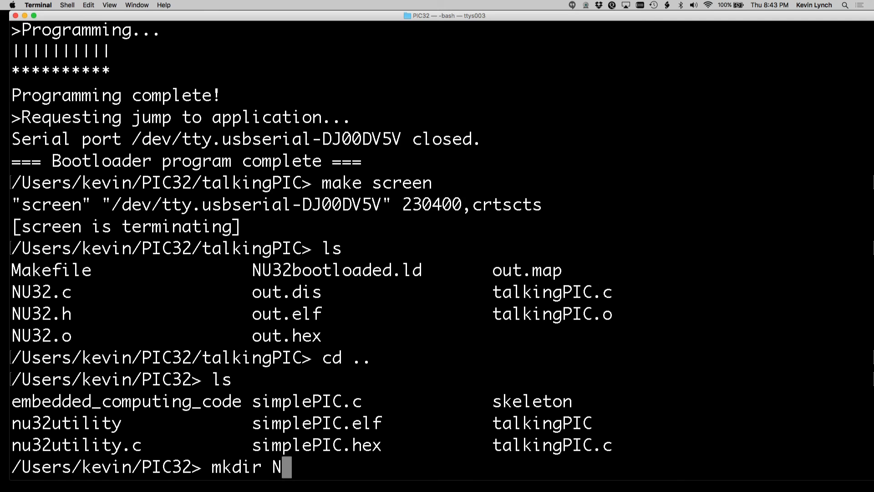
text(ewProject)
text(cp)
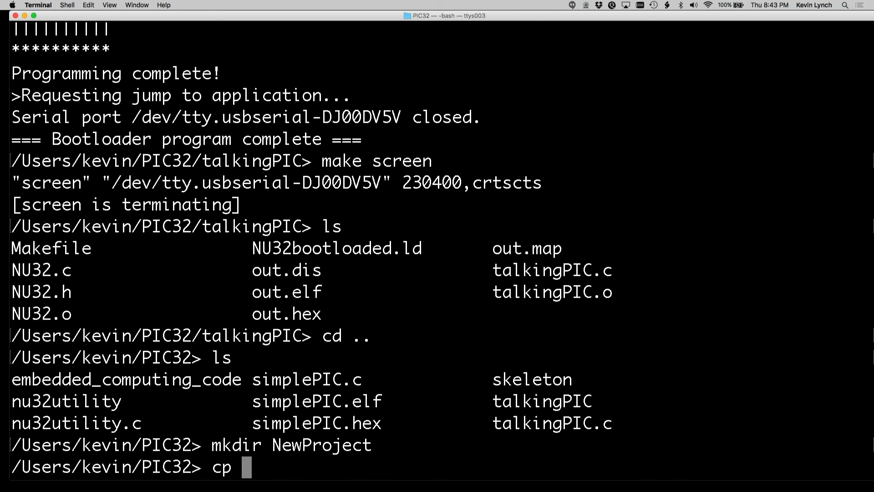
- Copy all skeleton files into NewProject
text(skeleton)
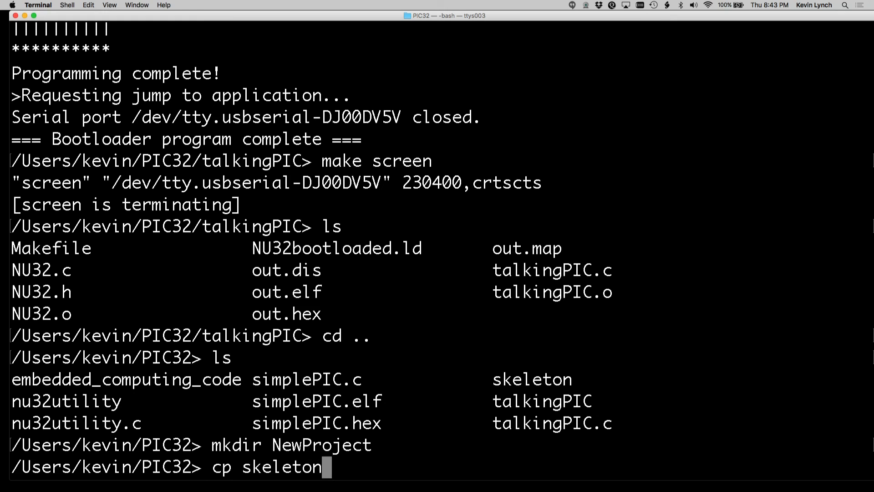
text(/*)
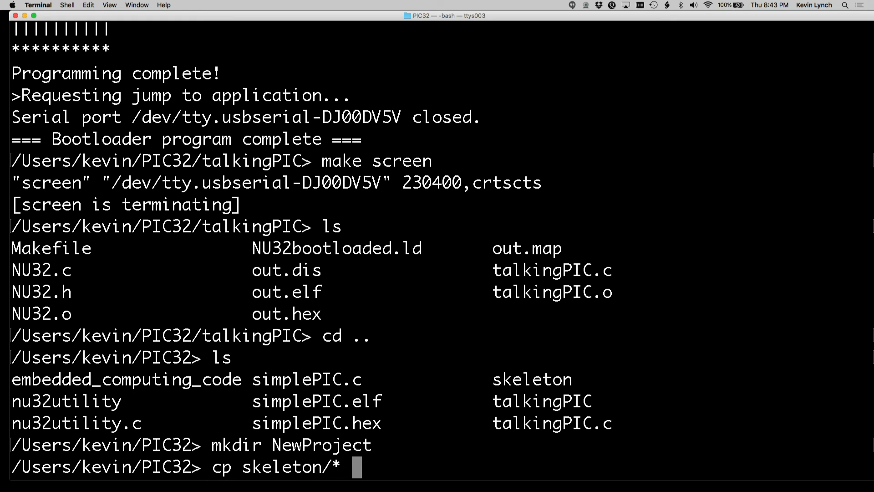
text(NewProject)
text(cd)
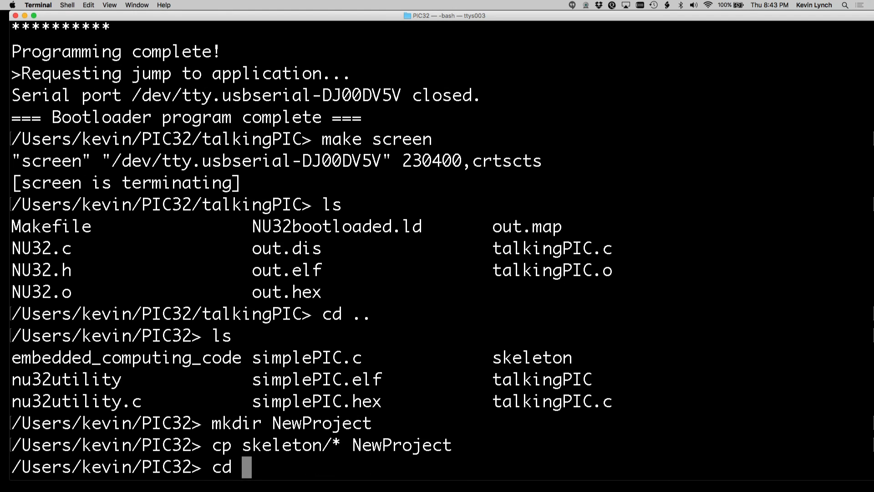
text(NewProje)
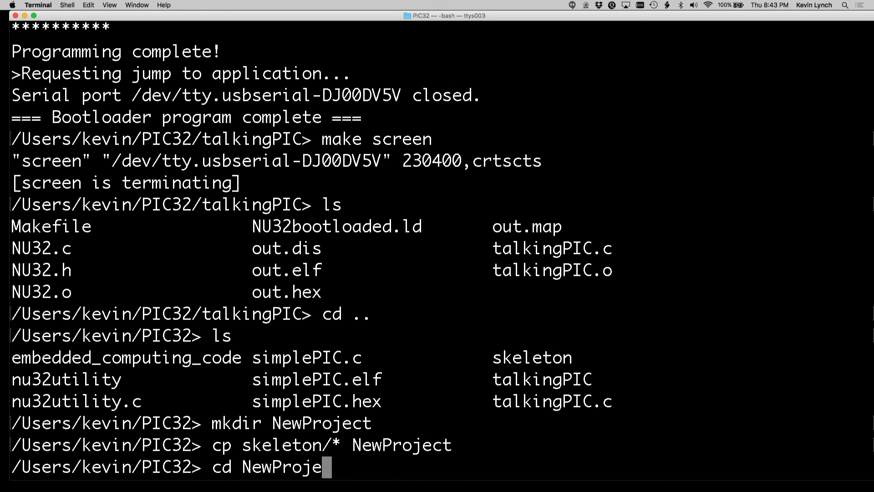